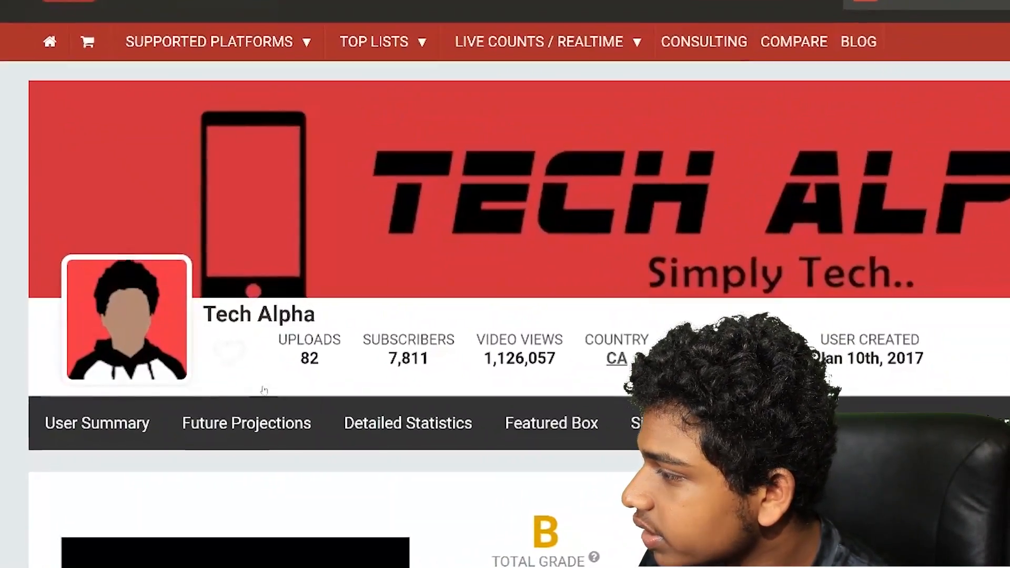
# Scroll through the Tech Alpha daily stats table and open a blank browser tab
pyautogui.scroll(-3)
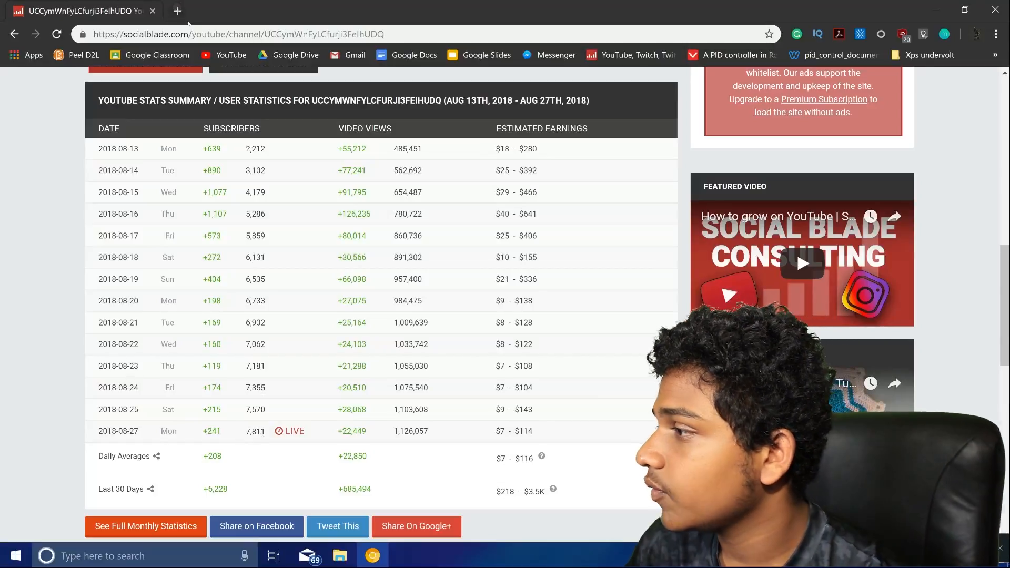
pyautogui.click(177, 11)
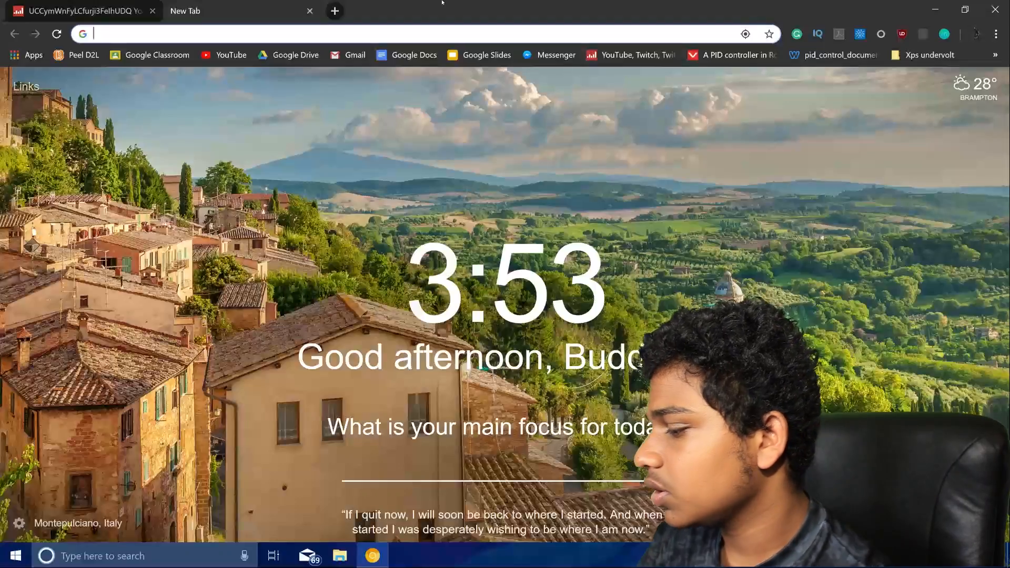
# Search Google for 'linux mint' and open the Linux Mint main page
pyautogui.write('linux m')
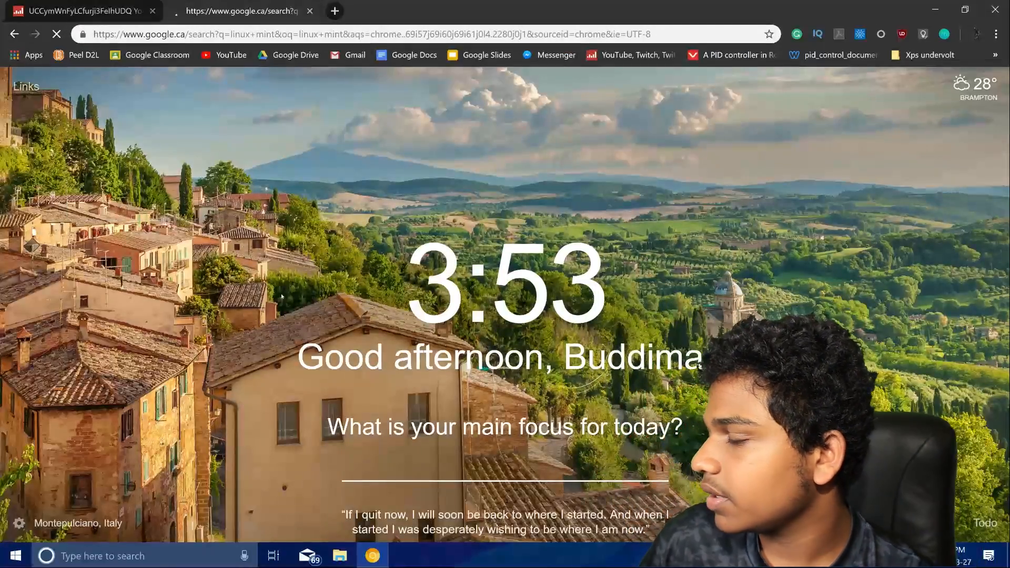
pyautogui.click(238, 11)
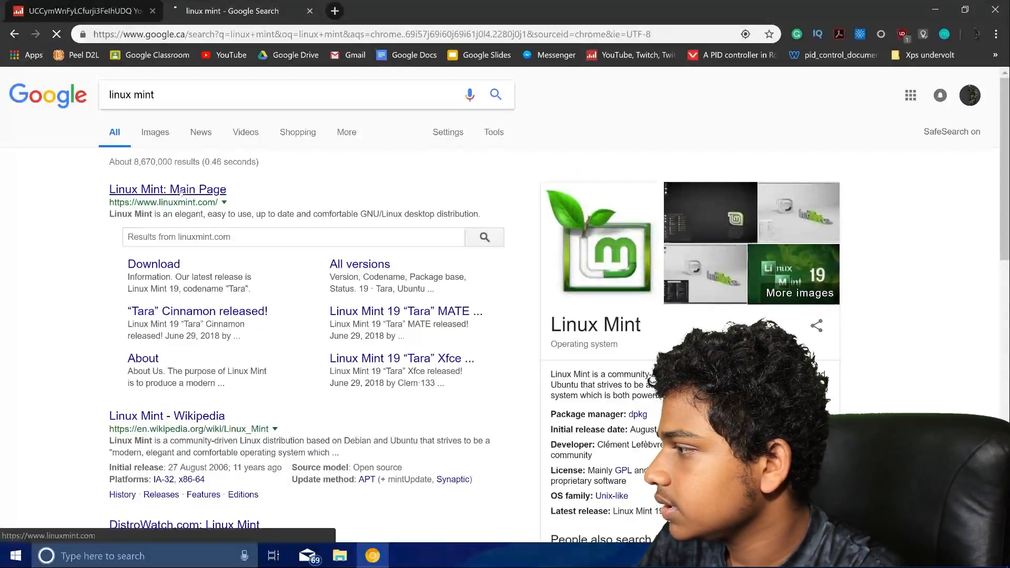
pyautogui.click(168, 189)
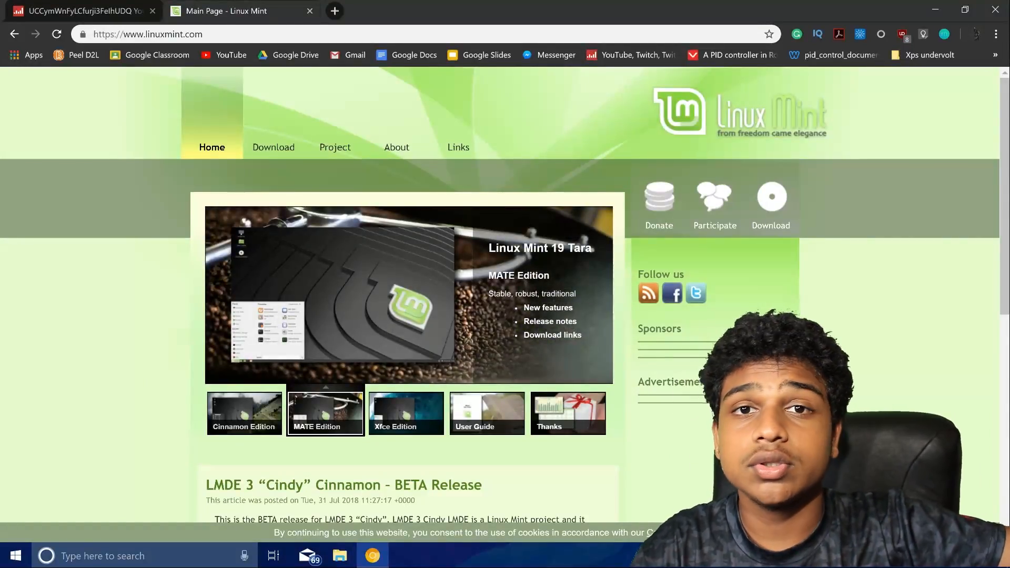
# Preview the Xfce, user guide, thanks and Cinnamon slides, then go to Download
pyautogui.click(405, 413)
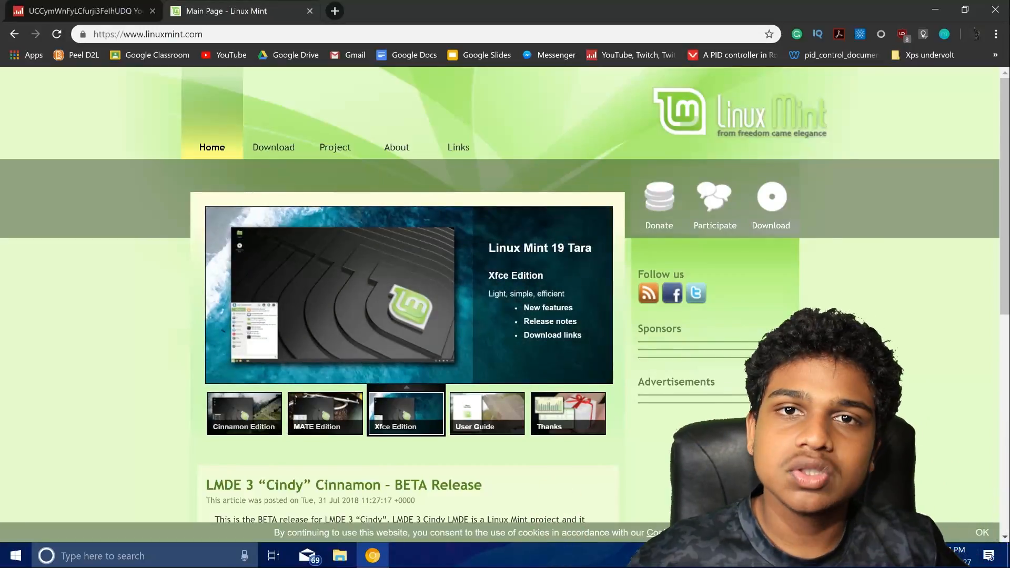
pyautogui.click(486, 413)
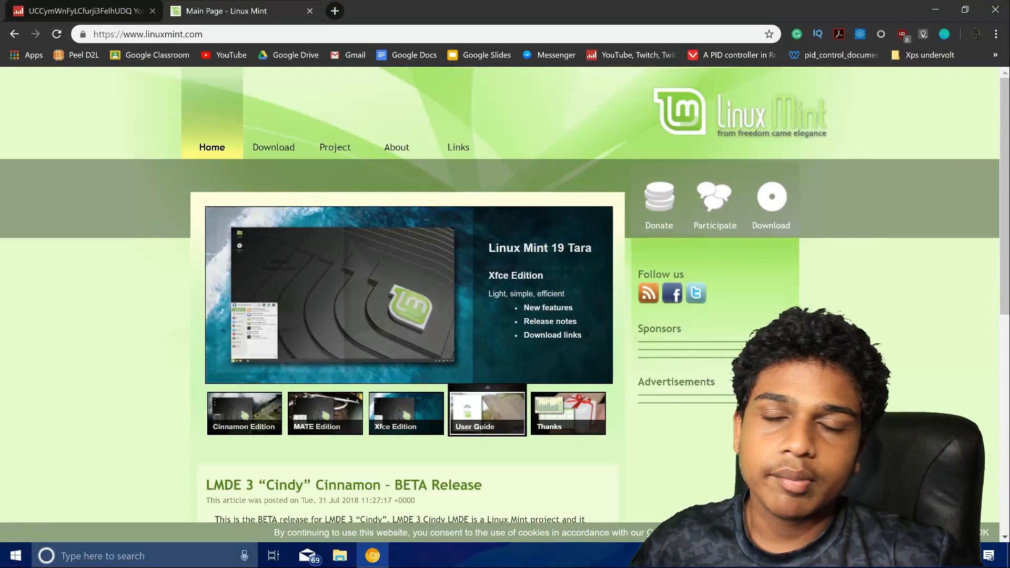
pyautogui.click(568, 413)
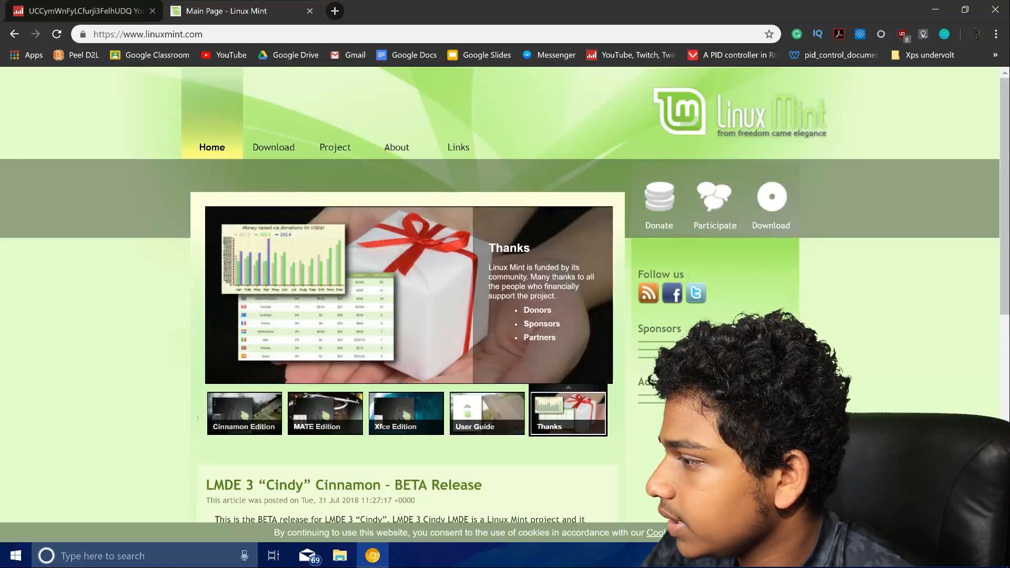
pyautogui.click(244, 413)
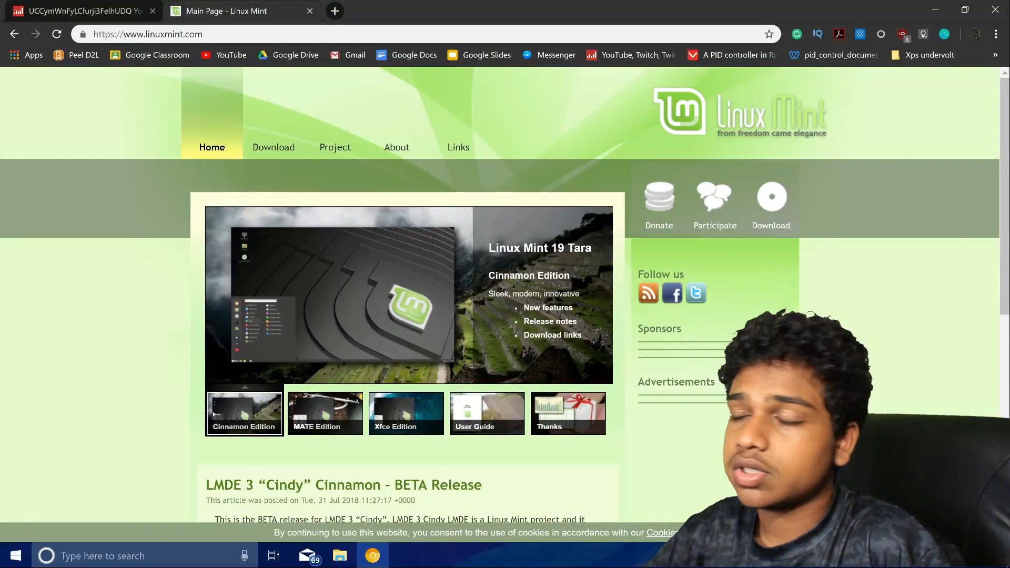
pyautogui.click(273, 147)
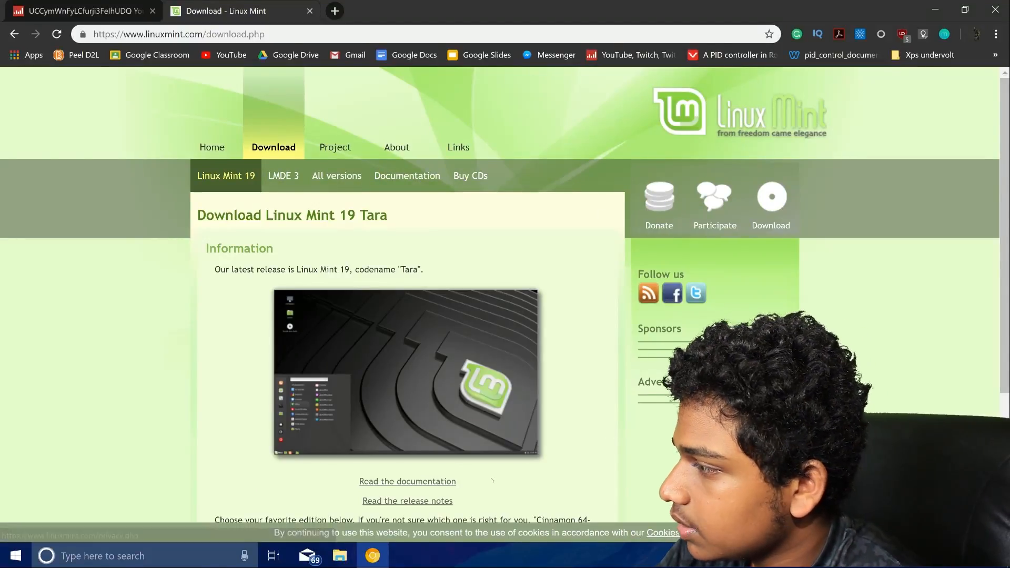
# Open the Cinnamon 64-bit edition and pick the University of Waterloo mirror
pyautogui.scroll(-3)
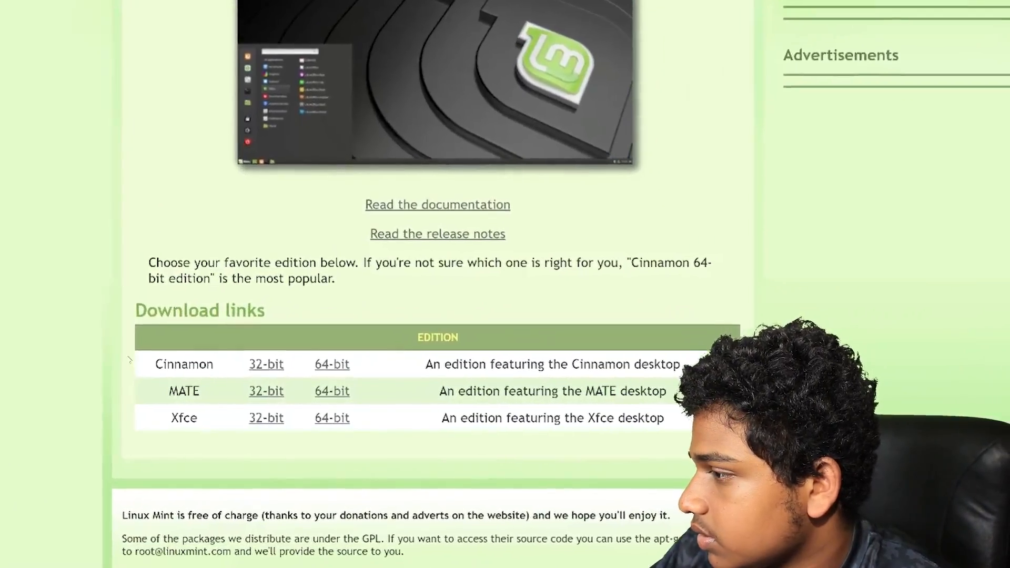
pyautogui.scroll(-3)
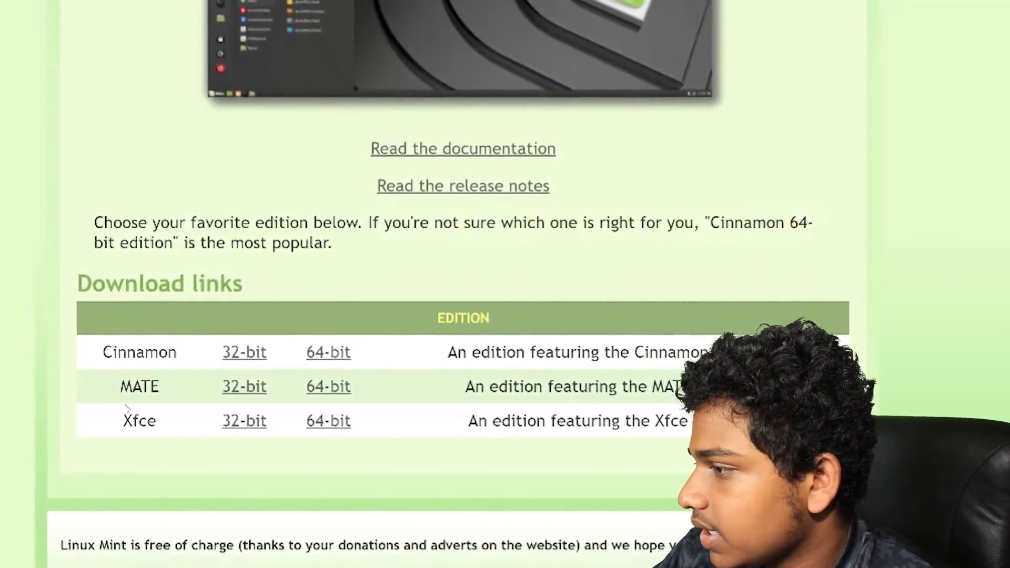
pyautogui.scroll(-3)
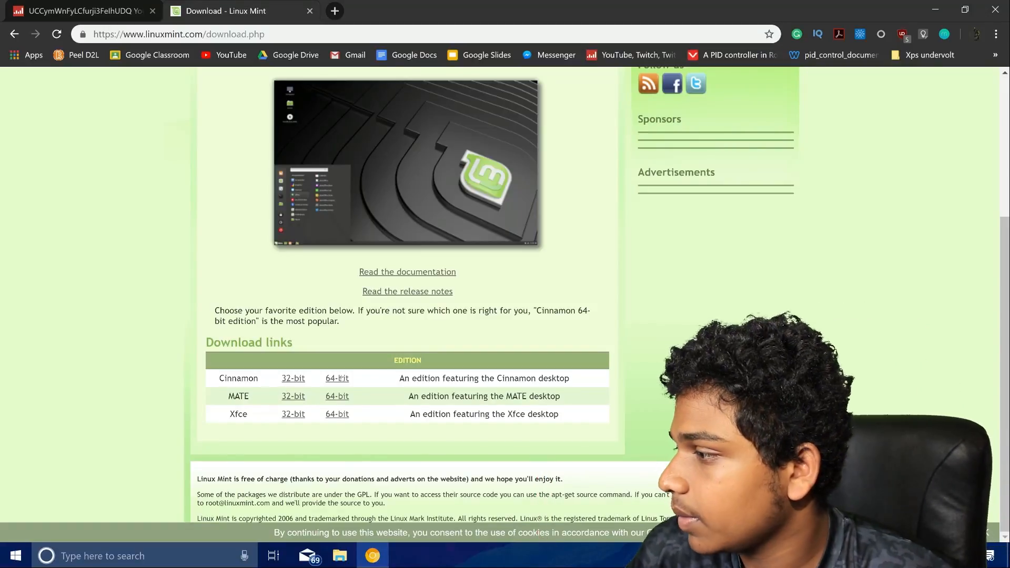
pyautogui.click(336, 378)
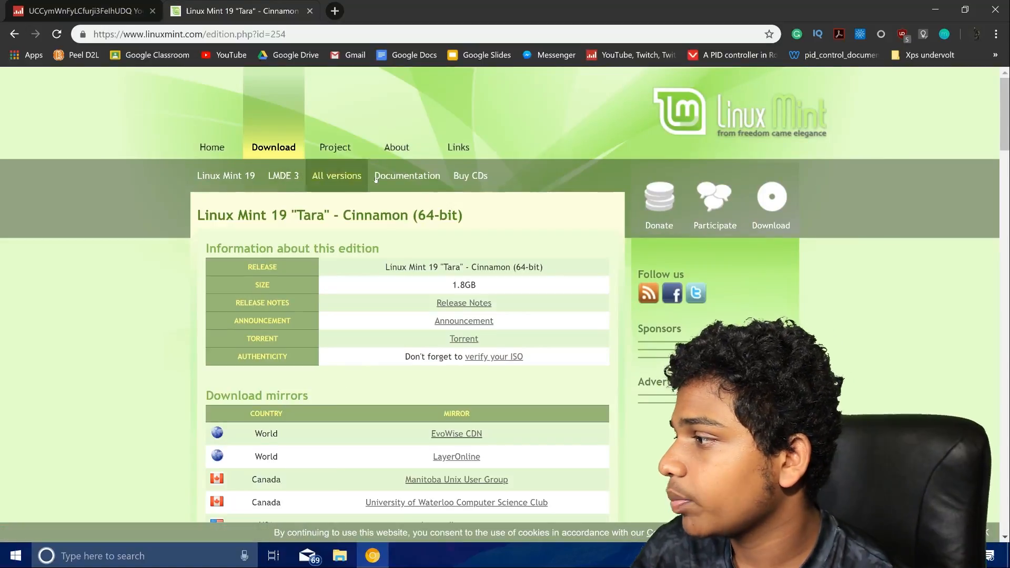
pyautogui.moveTo(406, 175)
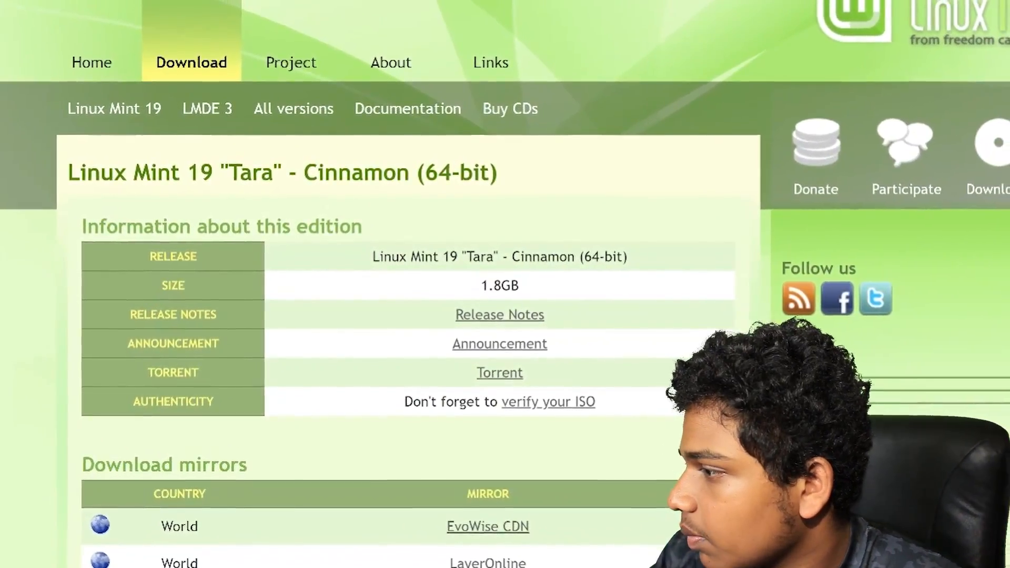
pyautogui.scroll(-3)
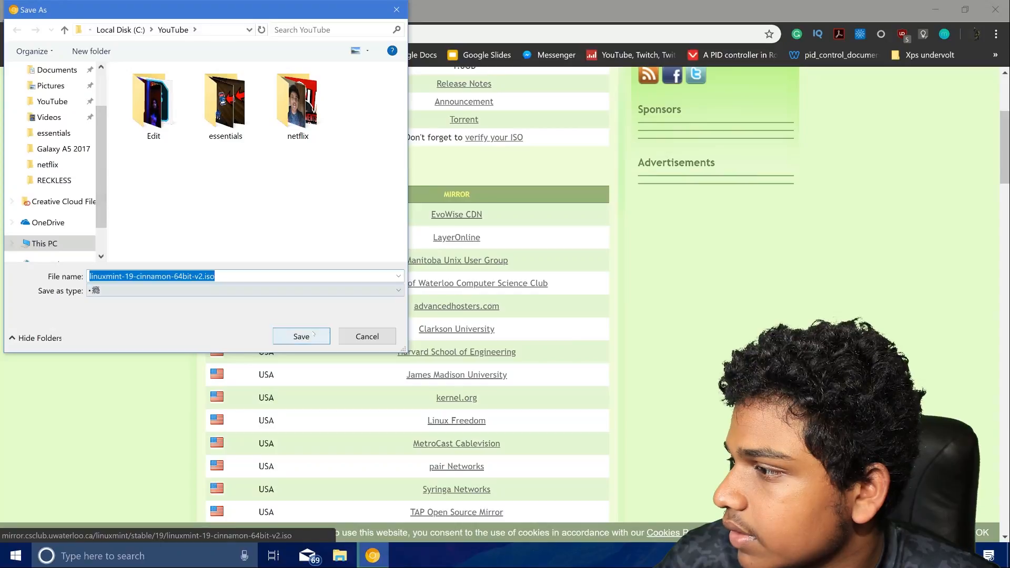
# Save the Linux Mint 19 Cinnamon ISO into the YouTube folder
pyautogui.click(301, 336)
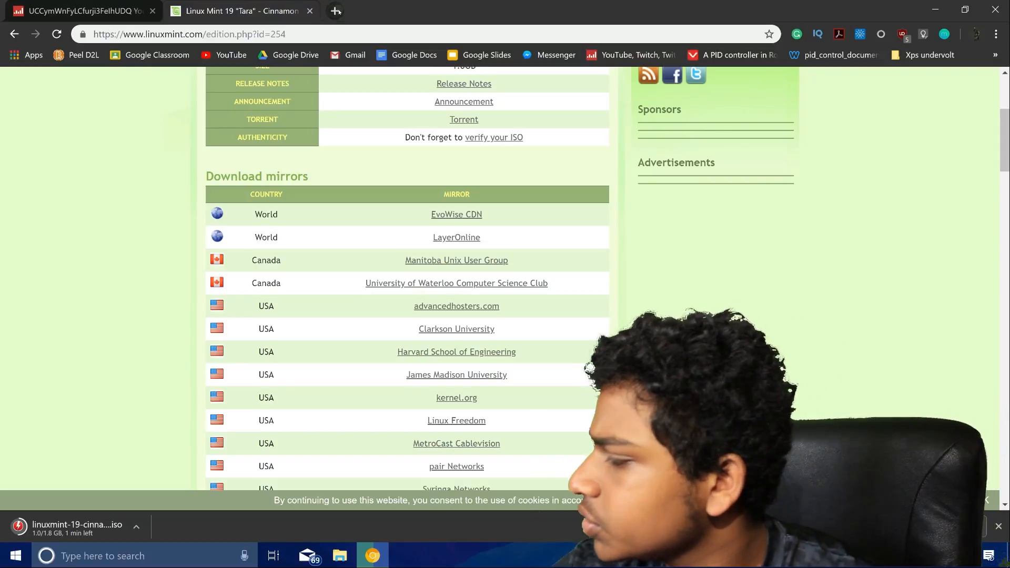
# Search for Rufus, open its official site, and save rufus-3.1.exe to disk
pyautogui.write('ruf')
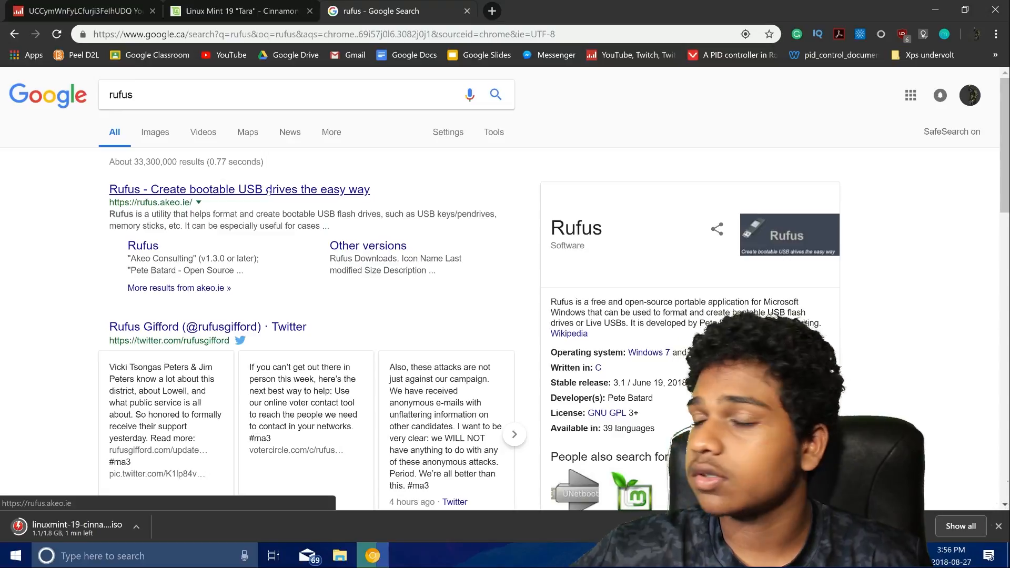
pyautogui.click(238, 189)
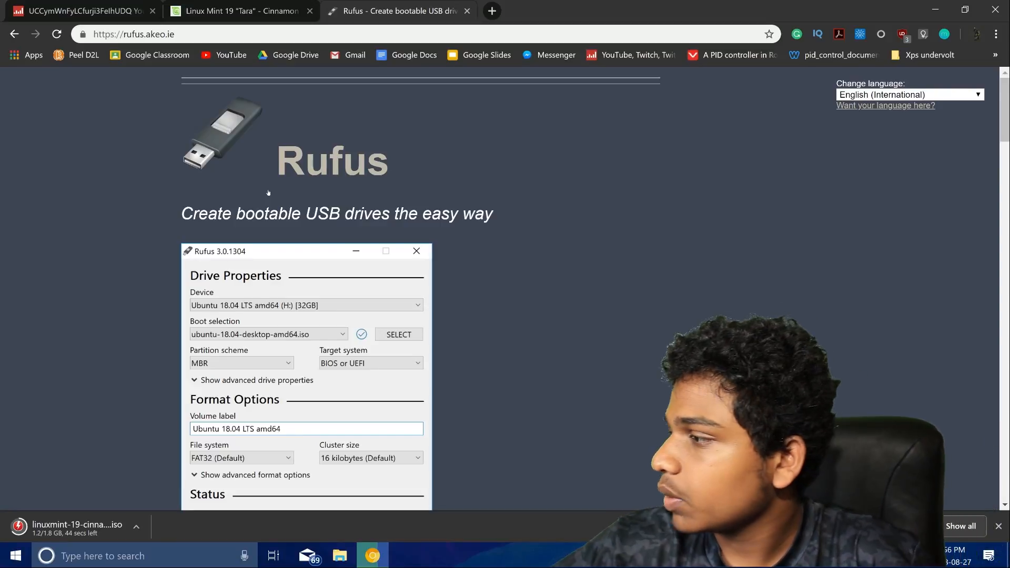
pyautogui.scroll(-3)
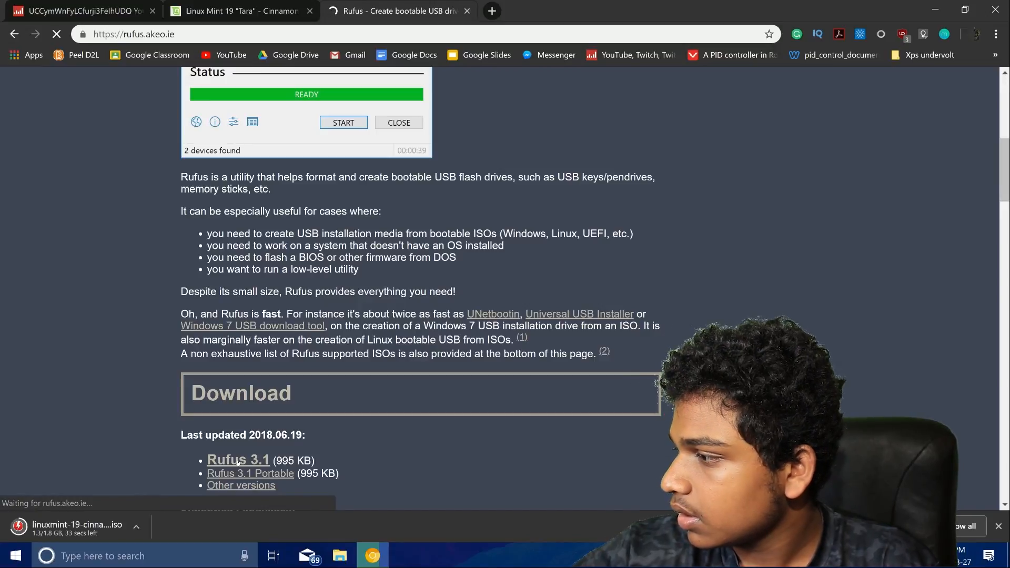
pyautogui.click(238, 460)
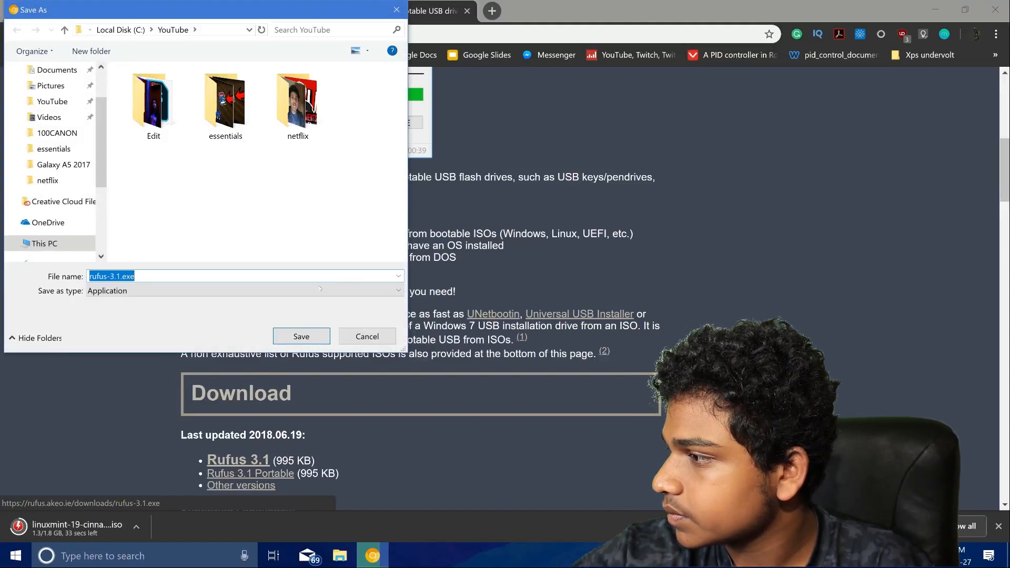
pyautogui.click(301, 336)
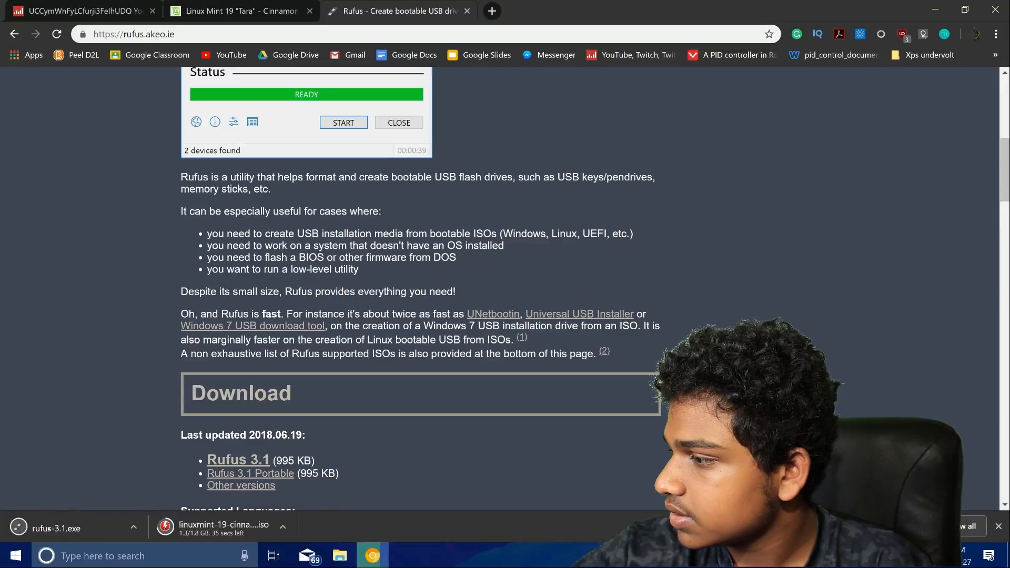
# Launch Rufus, decline update checks, and confirm the 32GB USB drive as target
pyautogui.click(61, 528)
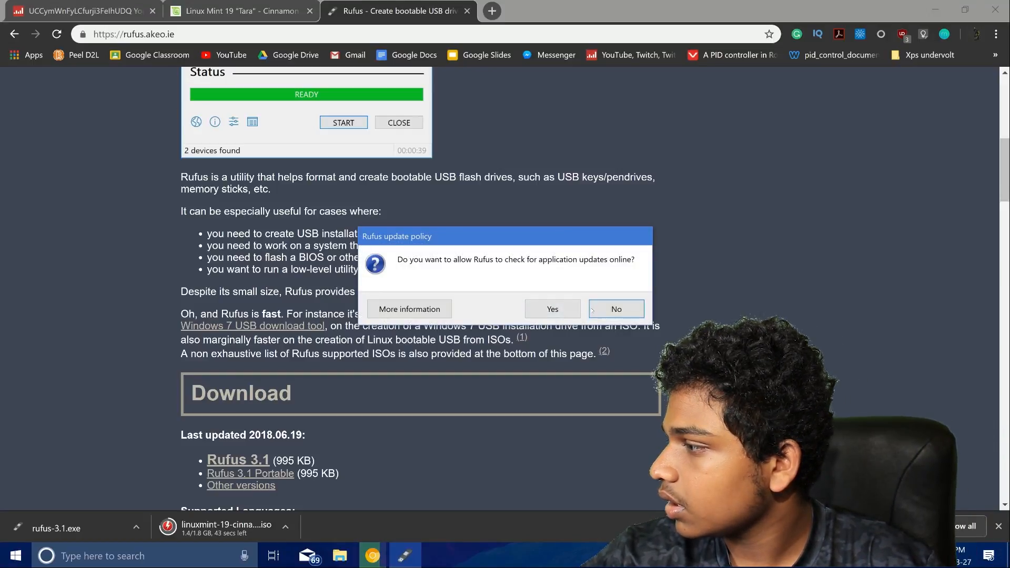
pyautogui.click(615, 310)
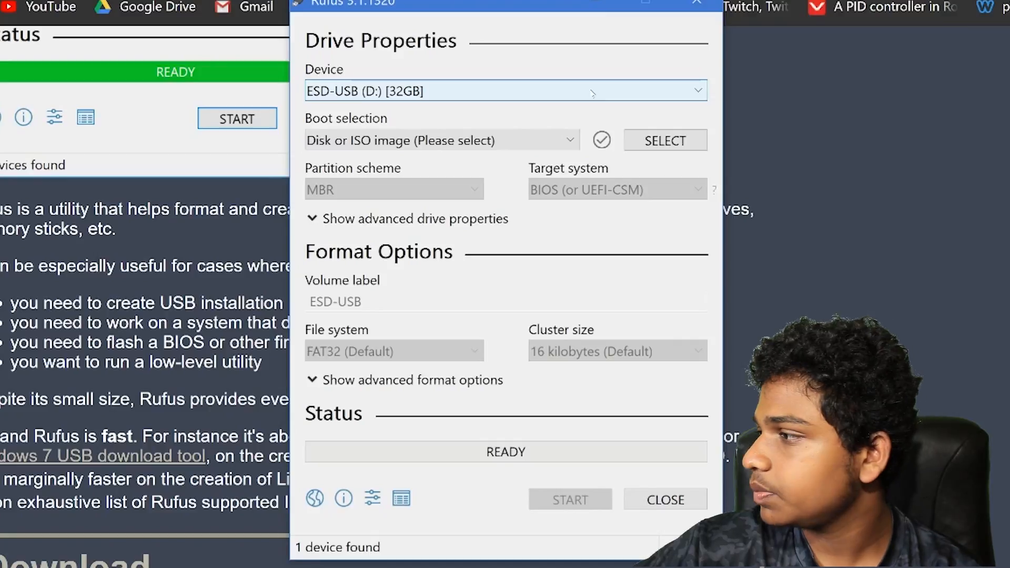
pyautogui.click(440, 140)
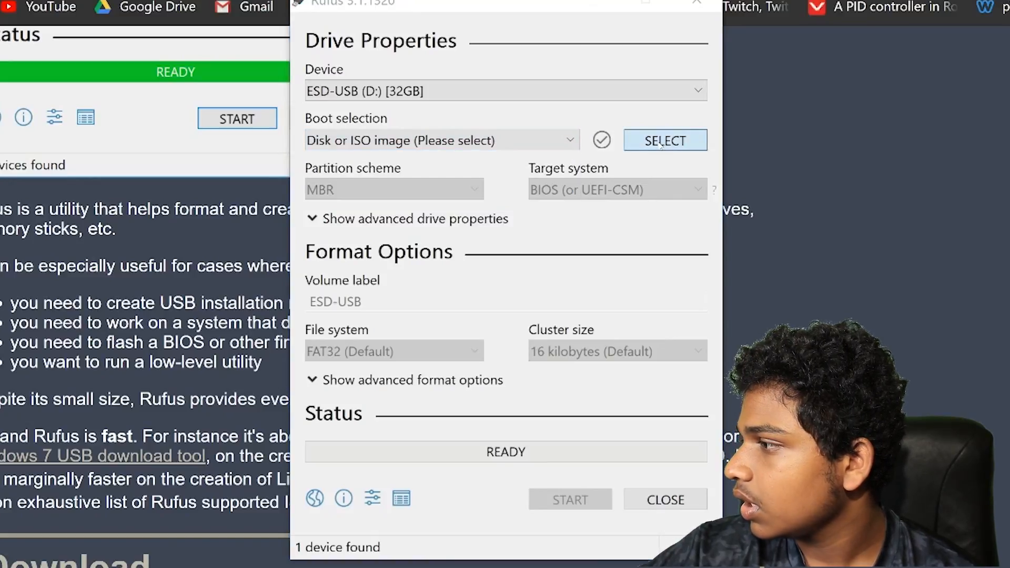
# Select the linuxmint-19-cinnamon ISO as boot image and show advanced format options
pyautogui.click(665, 140)
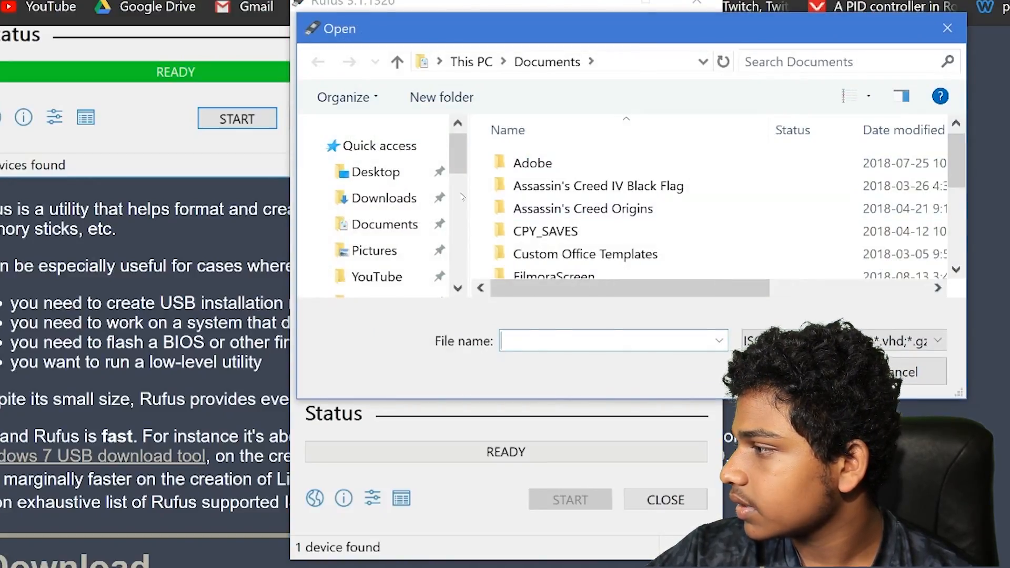
pyautogui.scroll(-3)
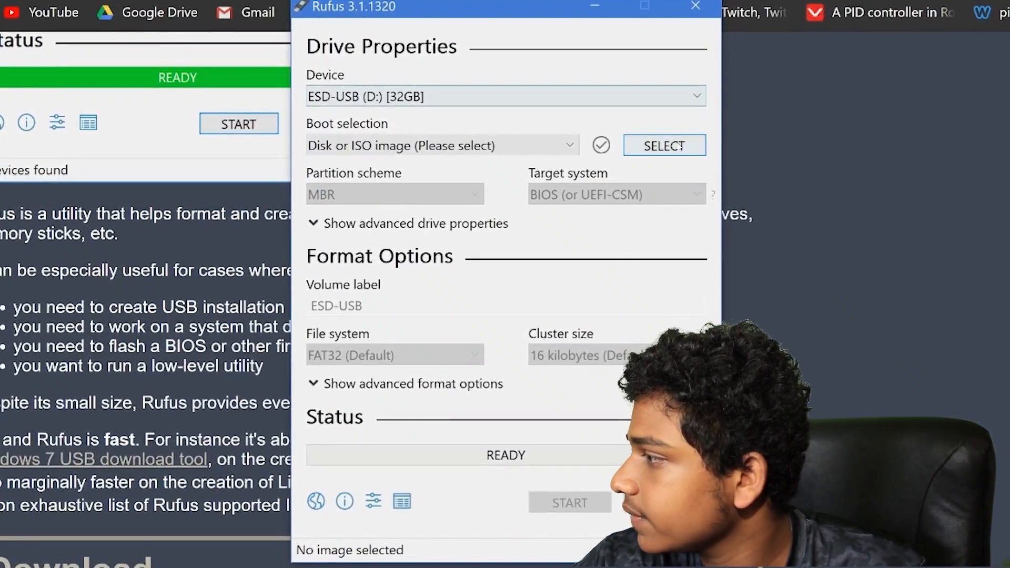
pyautogui.click(664, 145)
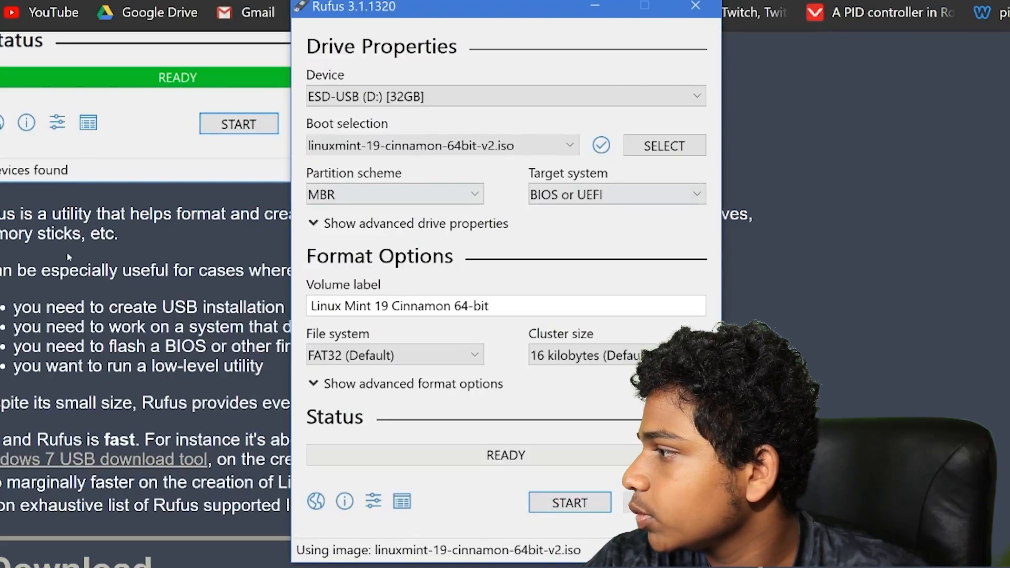
pyautogui.click(394, 195)
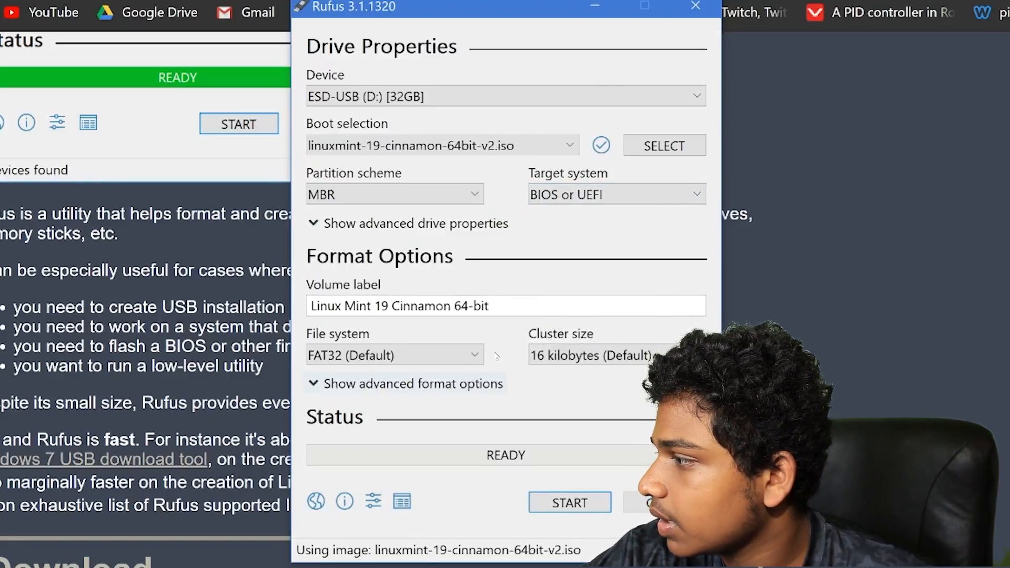
pyautogui.click(405, 384)
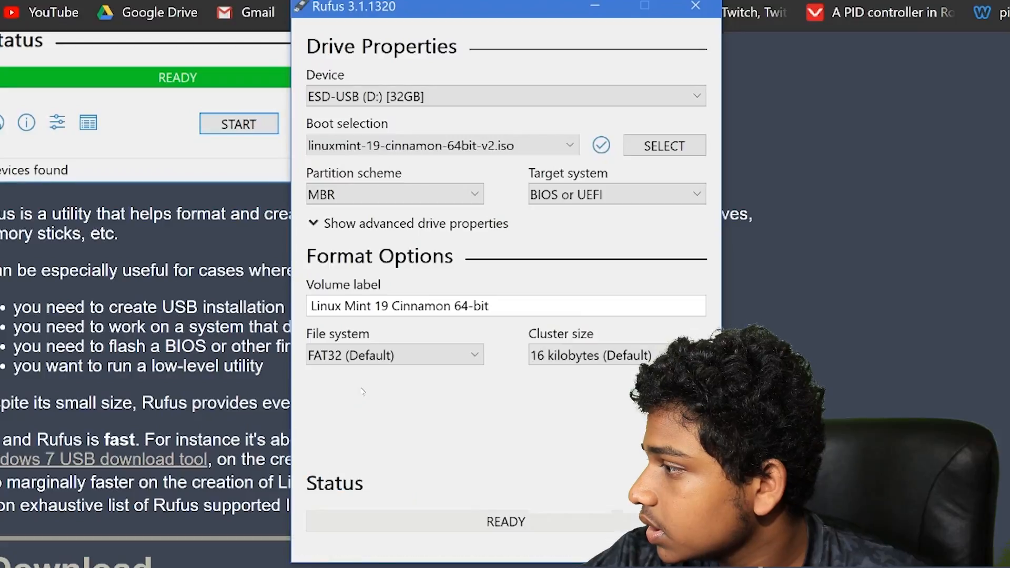
pyautogui.click(407, 224)
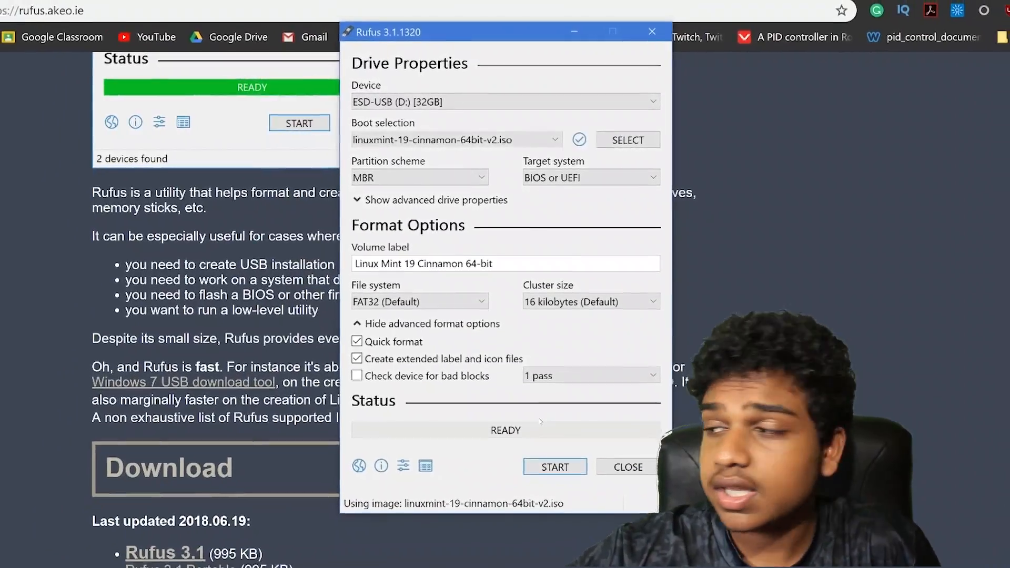
# Start writing, allow the Syslinux download, keep ISO Image mode, and accept erasing the drive
pyautogui.click(299, 123)
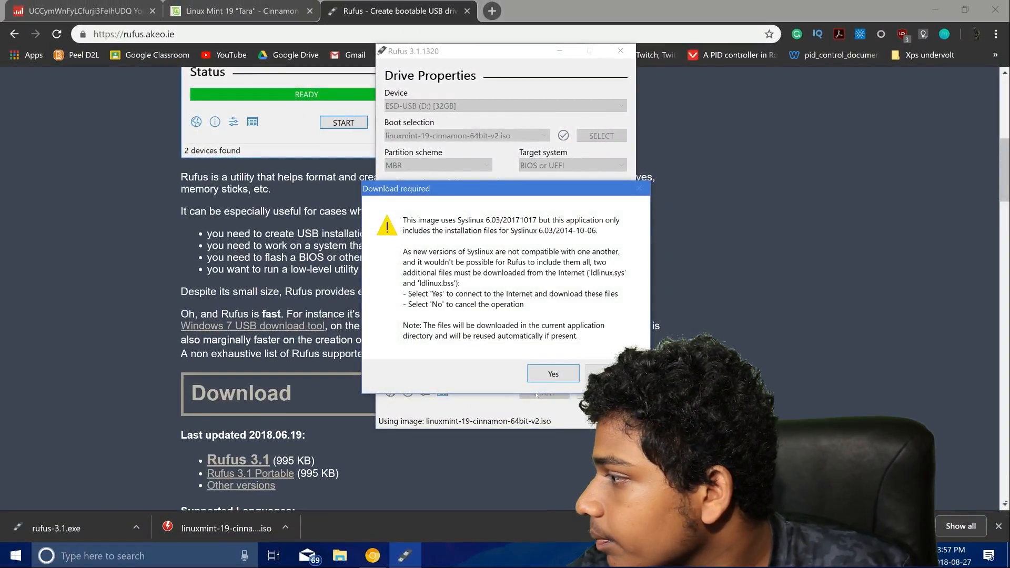
pyautogui.click(552, 374)
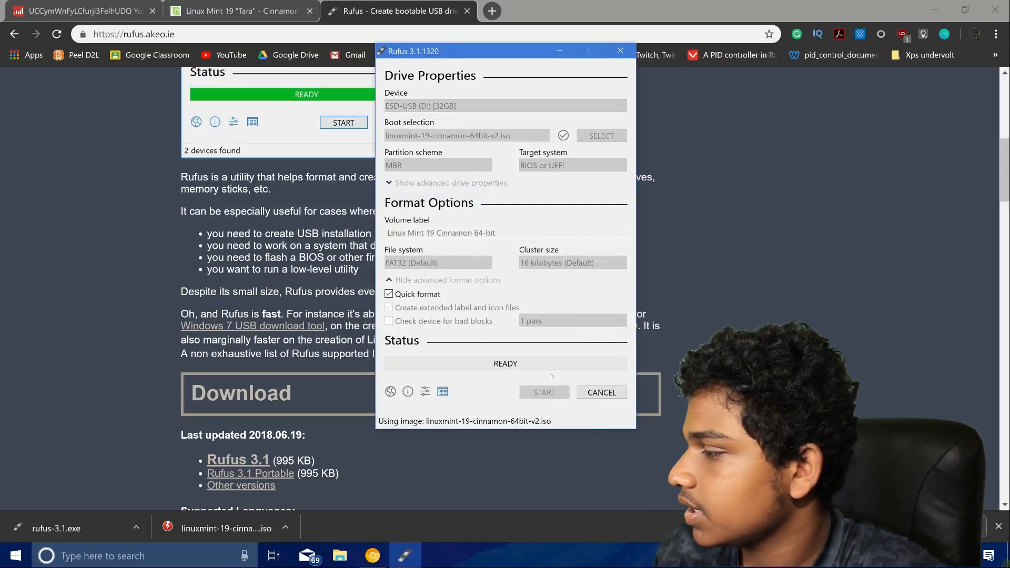
pyautogui.click(343, 123)
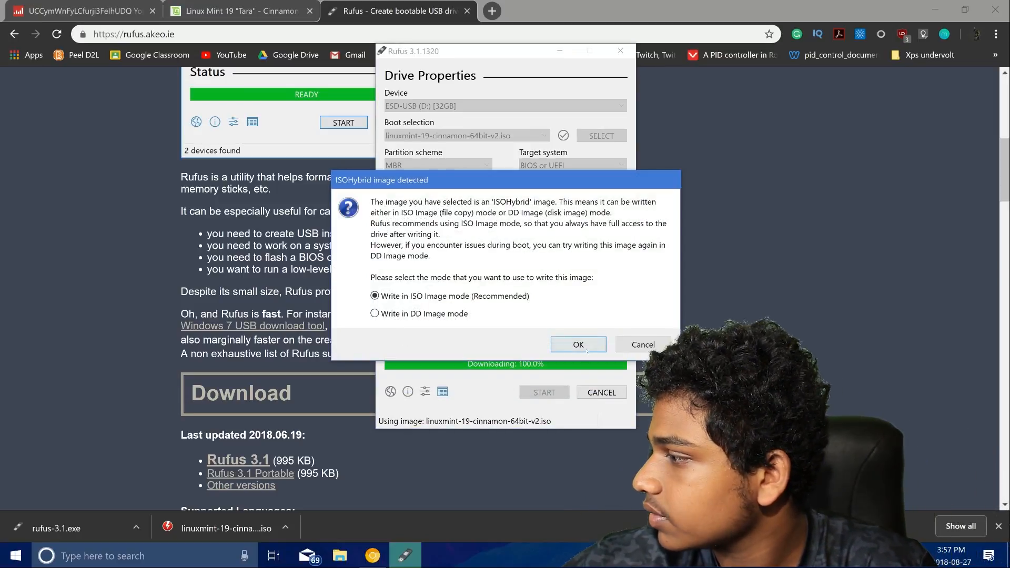
pyautogui.click(577, 344)
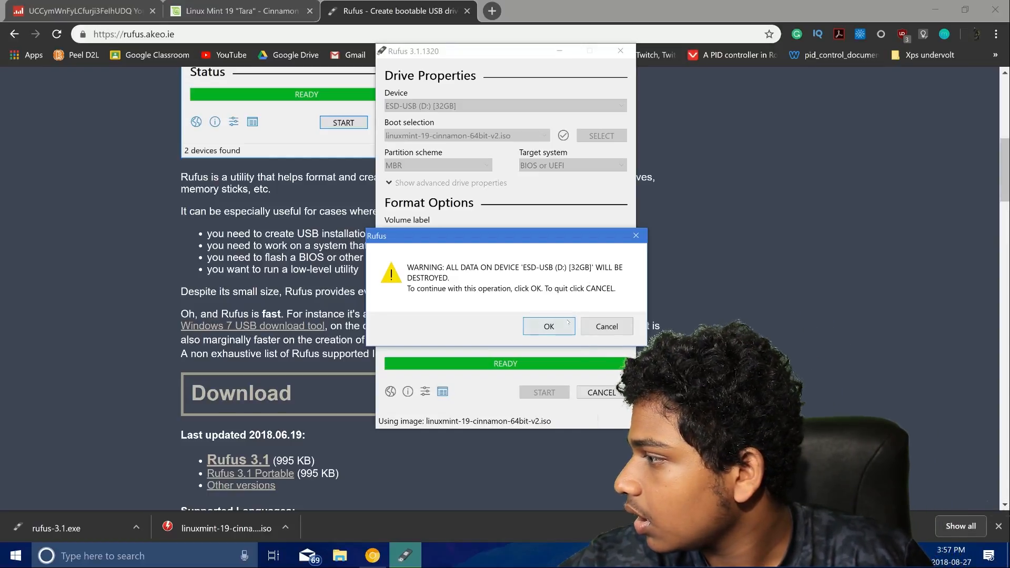
pyautogui.click(548, 327)
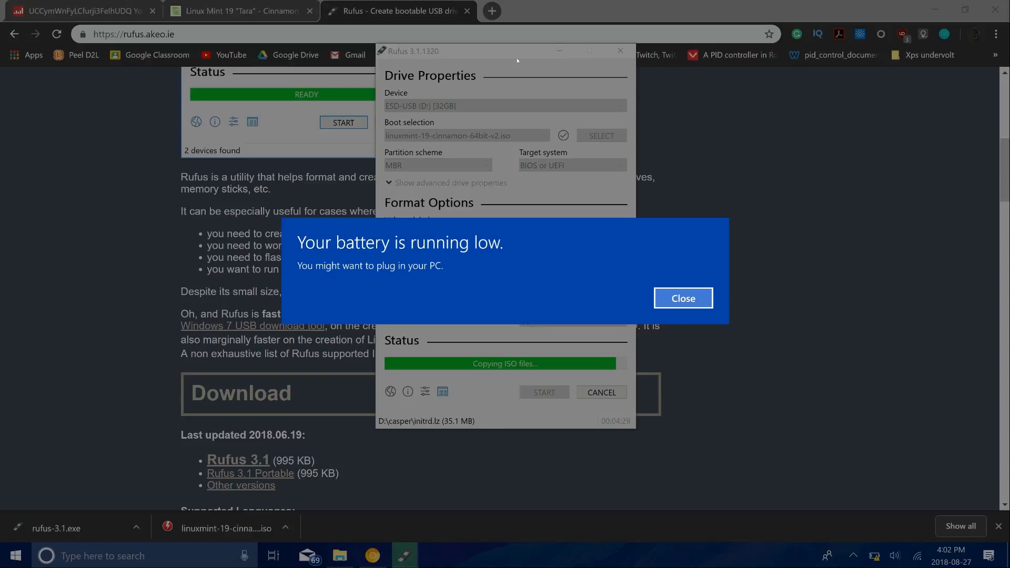
pyautogui.click(683, 298)
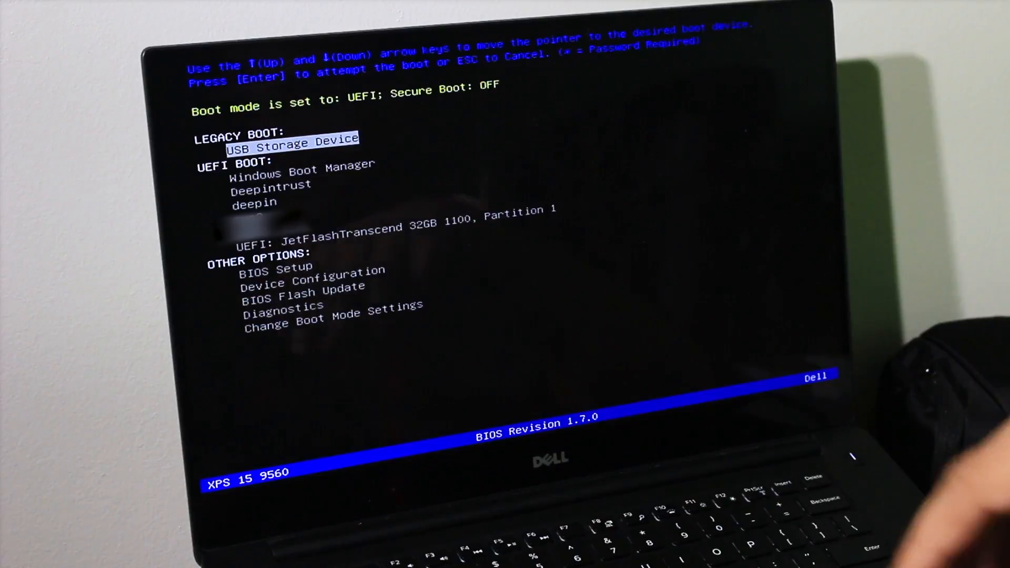
# Highlight 'UEFI: JetFlashTranscend 32GB 1100, Partition 1' in the Dell boot list
pyautogui.press('Down')
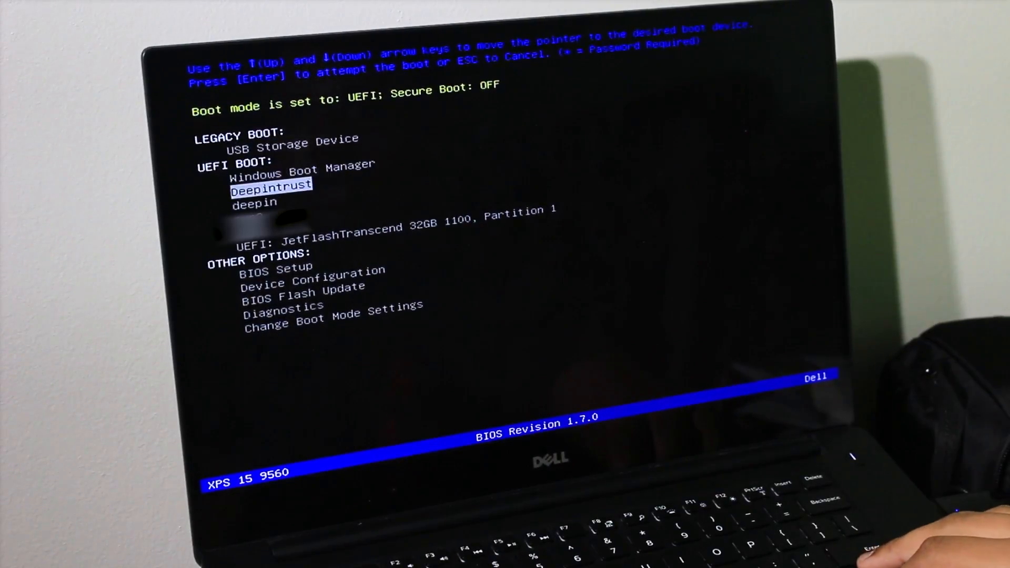
pyautogui.press('down')
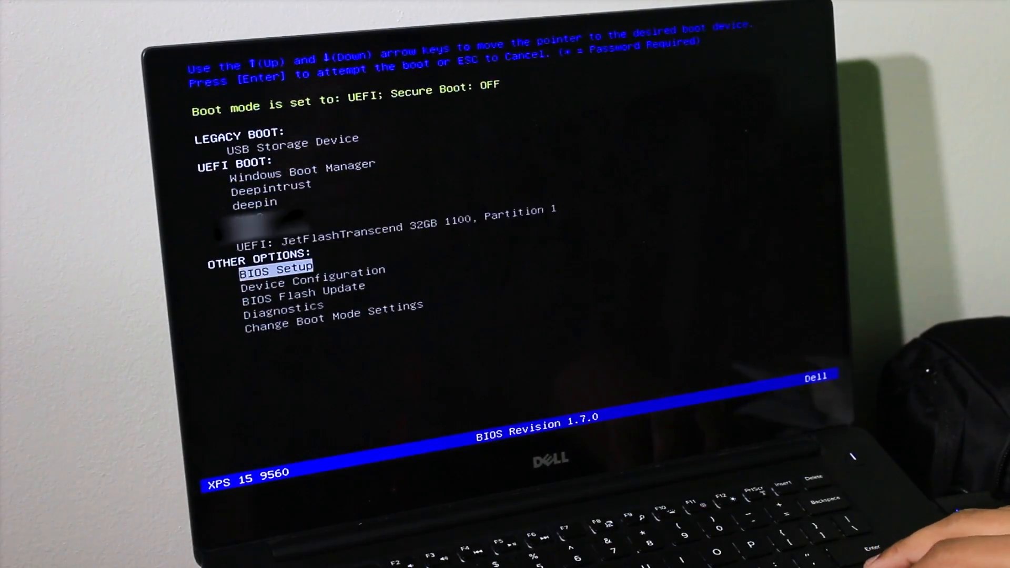
pyautogui.press('up')
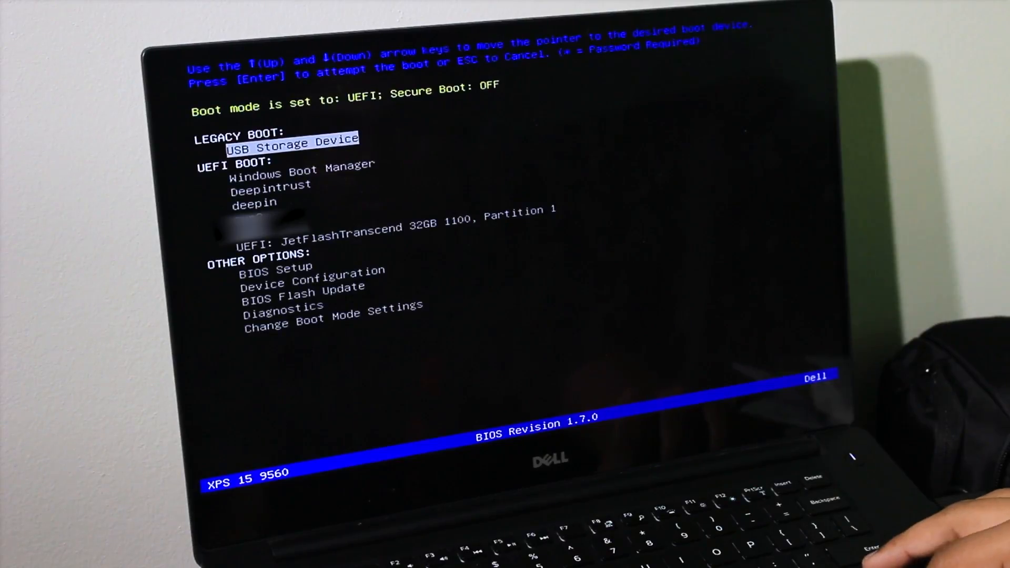
pyautogui.press('down')
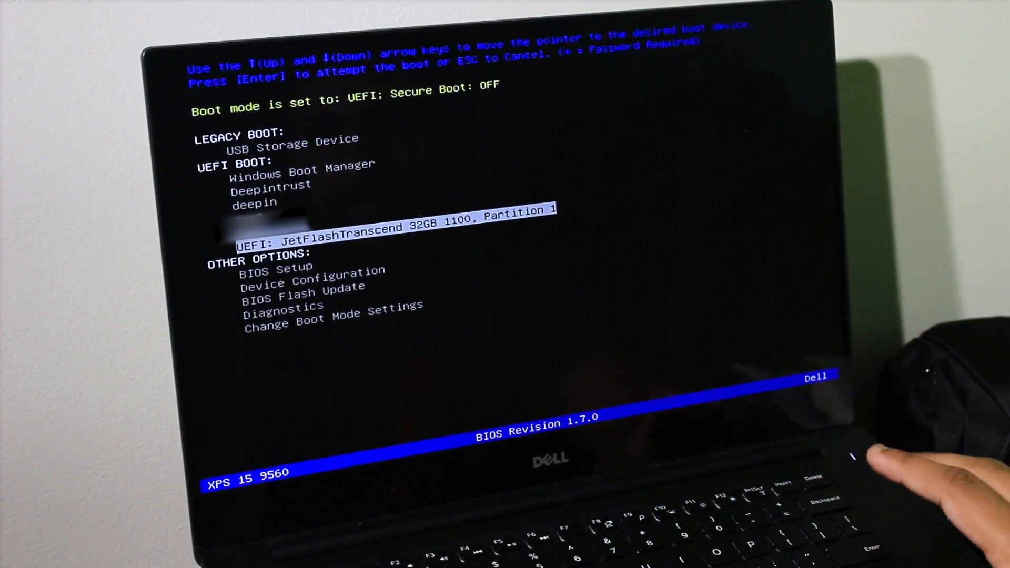